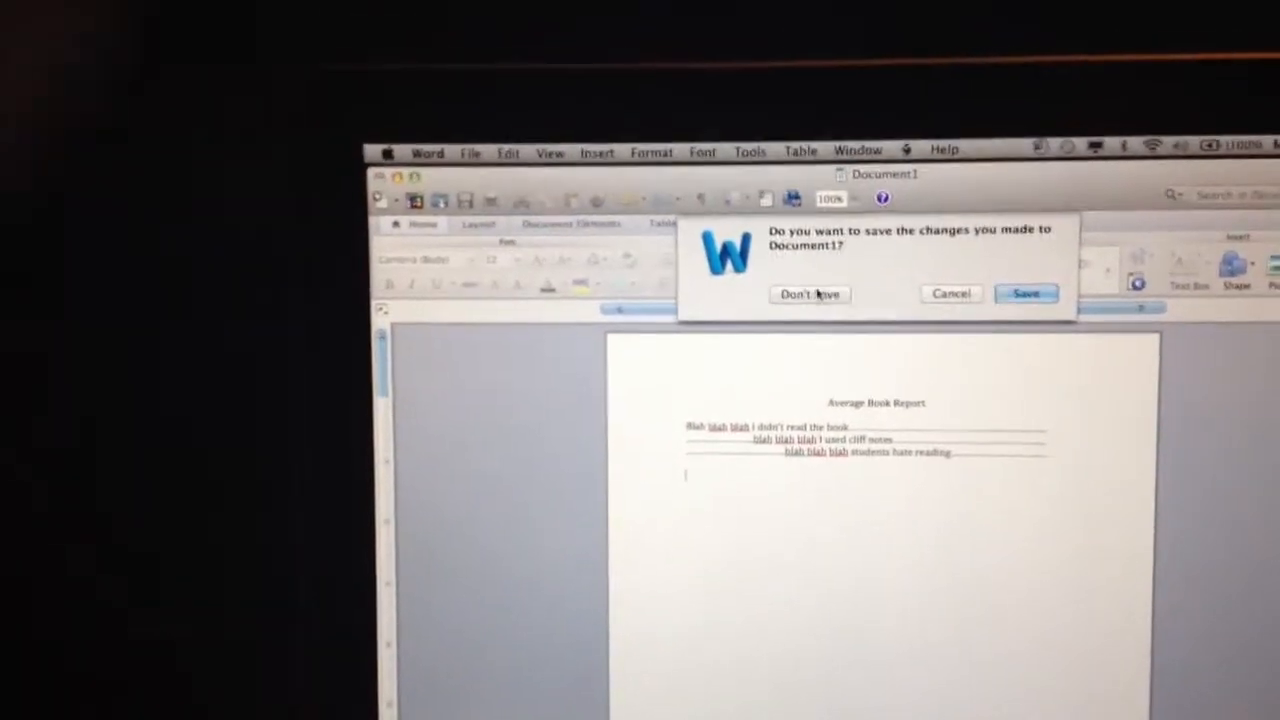
Step: Choose Don't Save to discard changes and close the Average Book Report document
{"action": "left_click", "coordinate": [808, 294]}
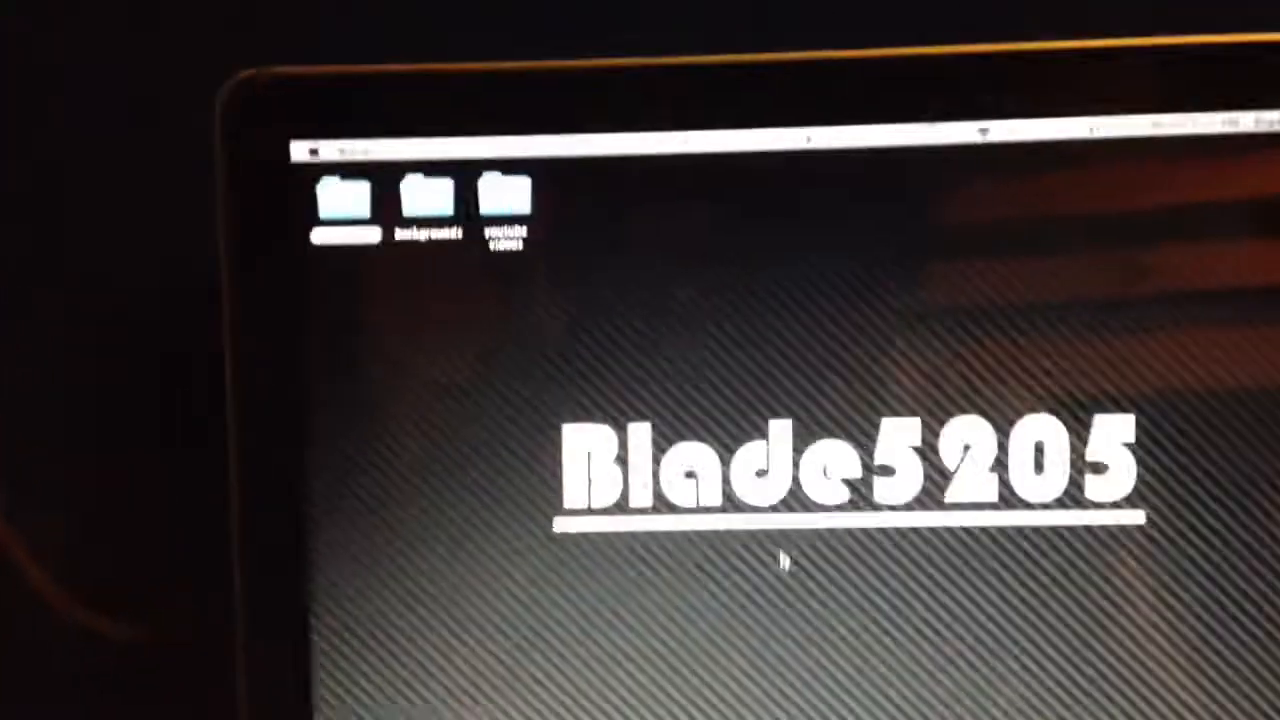